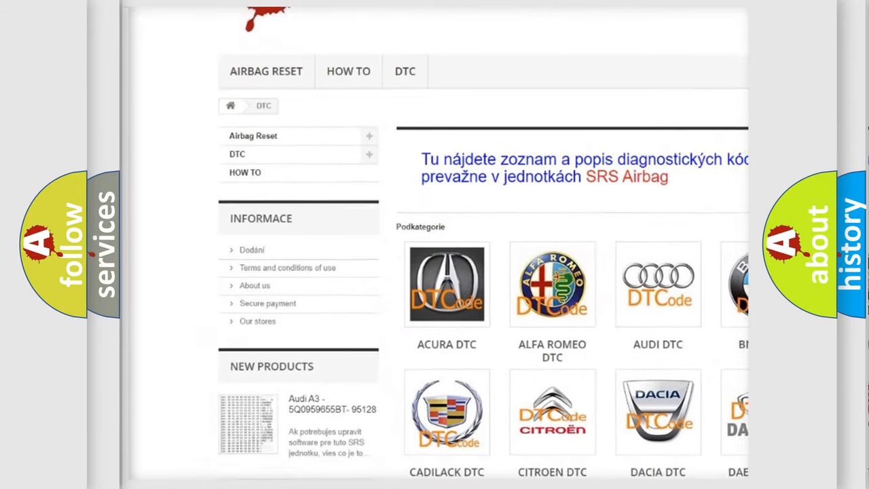
scroll(down, 3)
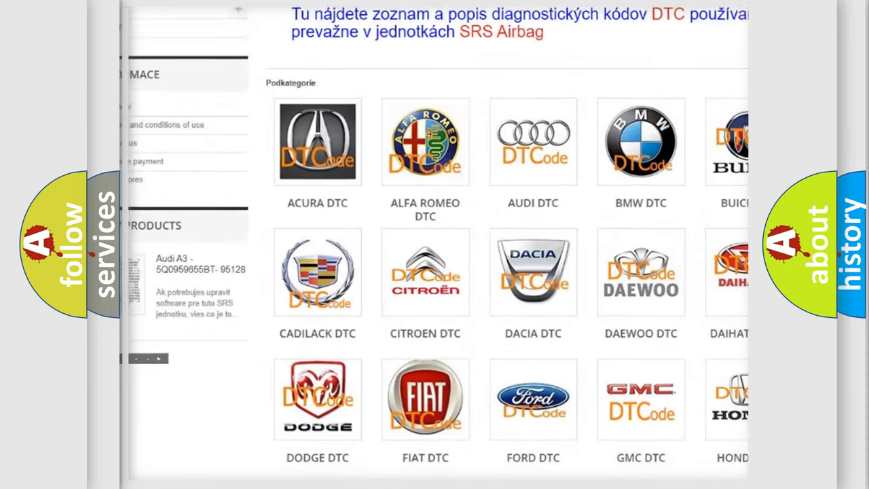
scroll(down, 3)
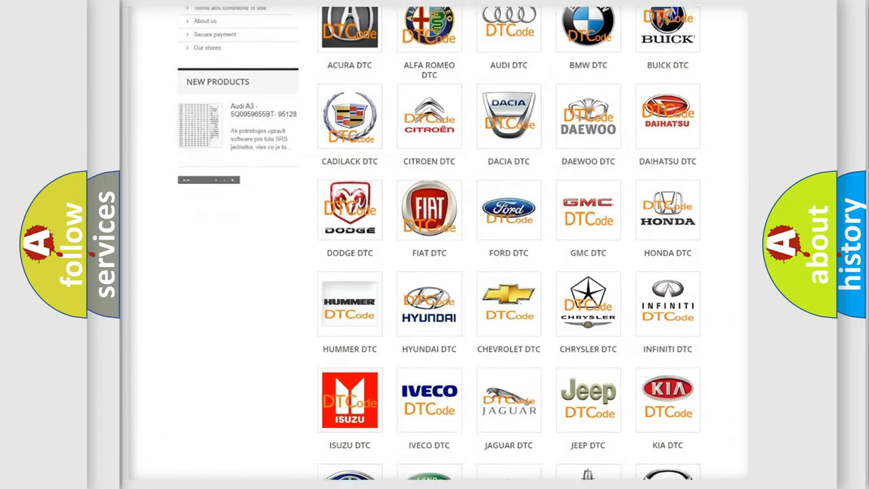
scroll(down, 3)
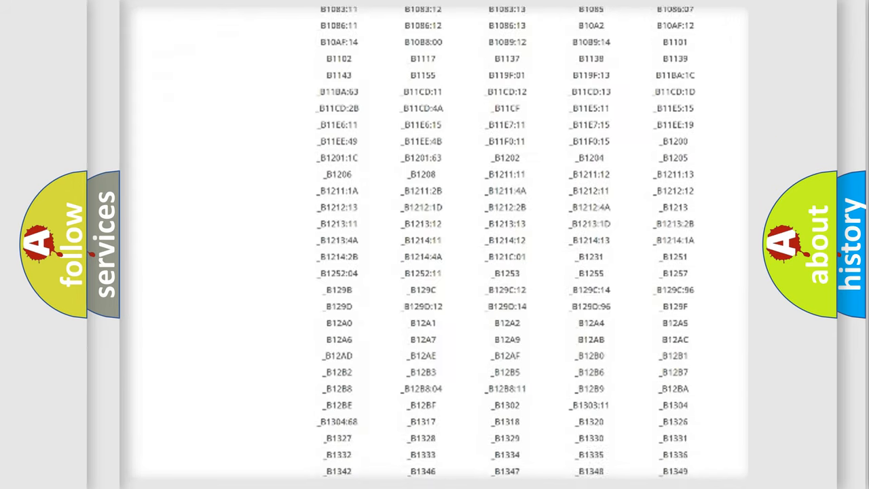
scroll(down, 3)
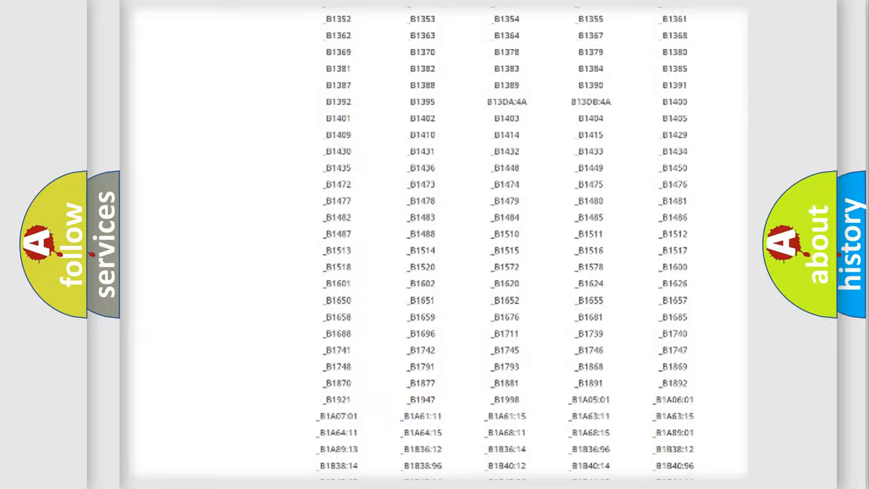
scroll(up, 3)
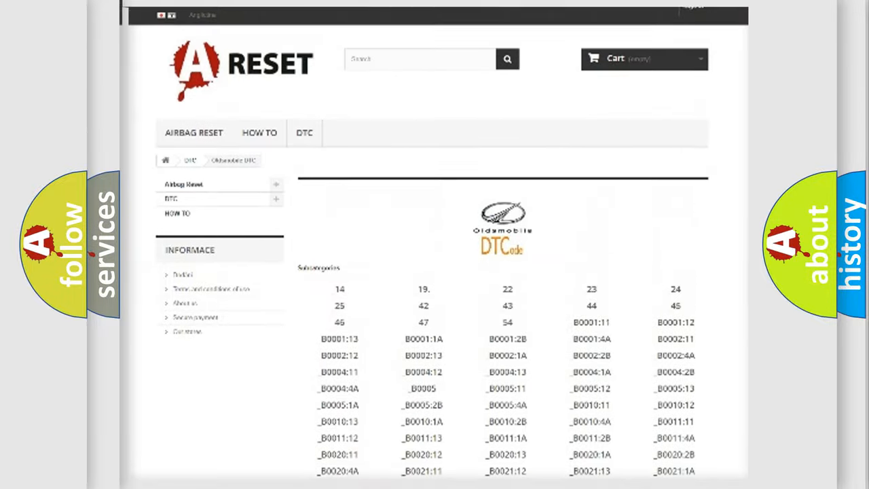